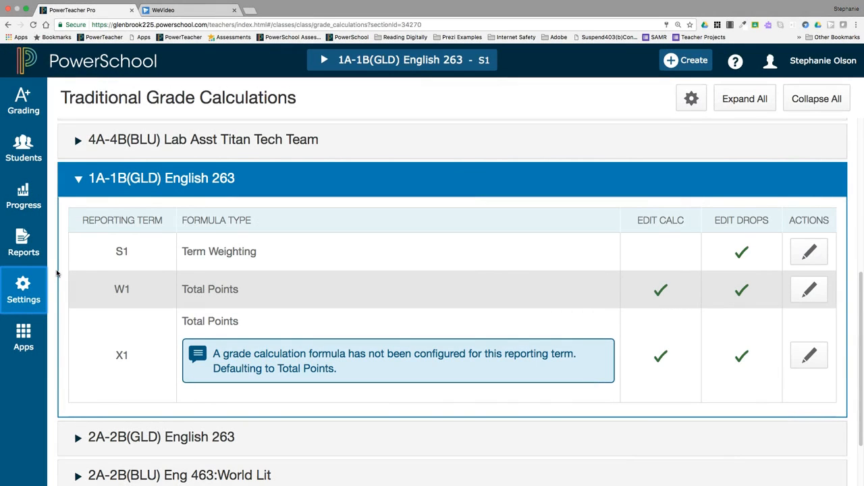
- Review the S1 term weighting formula for the class, then close its details
{"action": "left_click", "coordinate": [23, 290]}
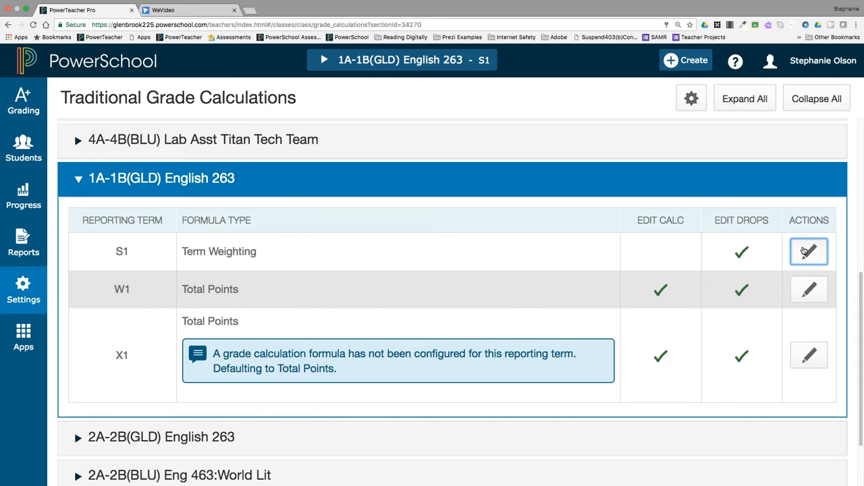
{"action": "left_click", "coordinate": [807, 251]}
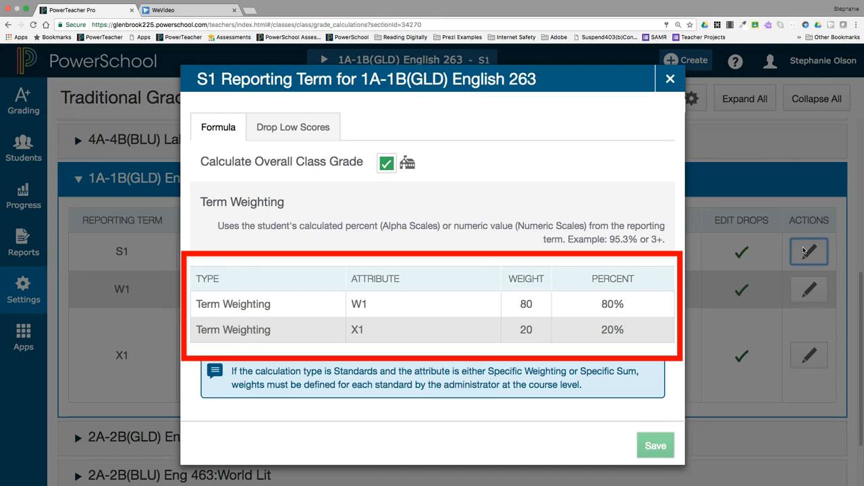
{"action": "mouse_move", "coordinate": [567, 283]}
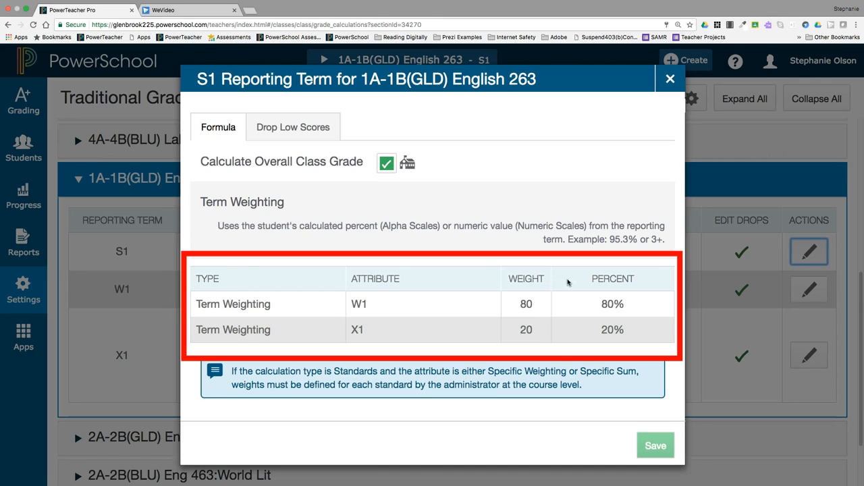
{"action": "mouse_move", "coordinate": [526, 297]}
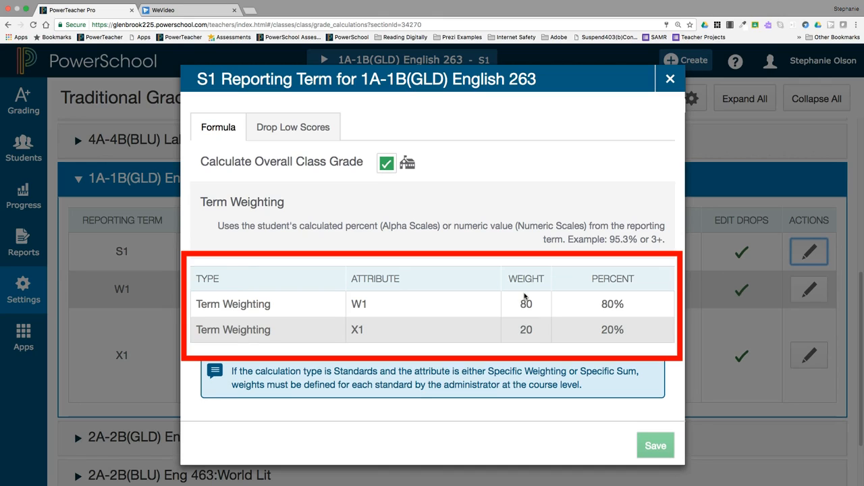
{"action": "mouse_move", "coordinate": [538, 337]}
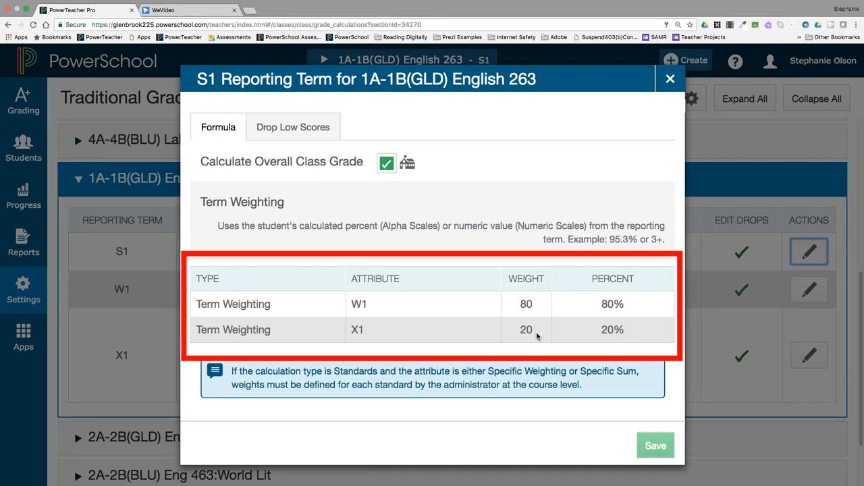
{"action": "left_click", "coordinate": [669, 78]}
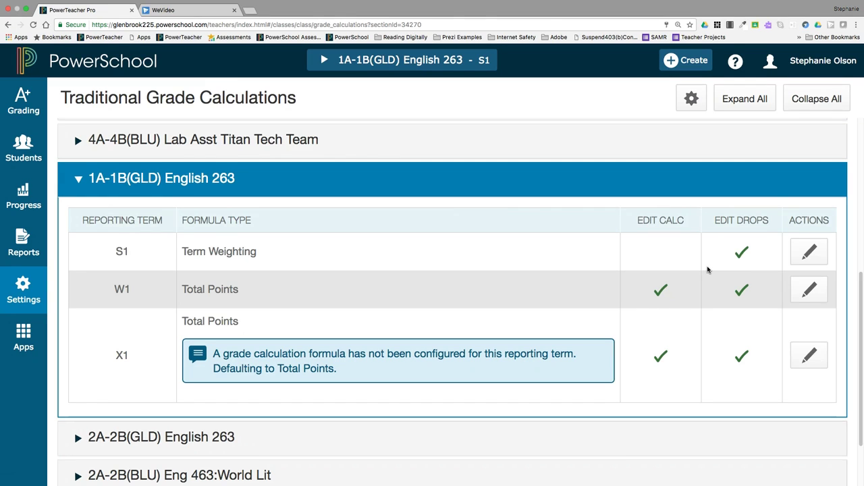
{"action": "mouse_move", "coordinate": [612, 359]}
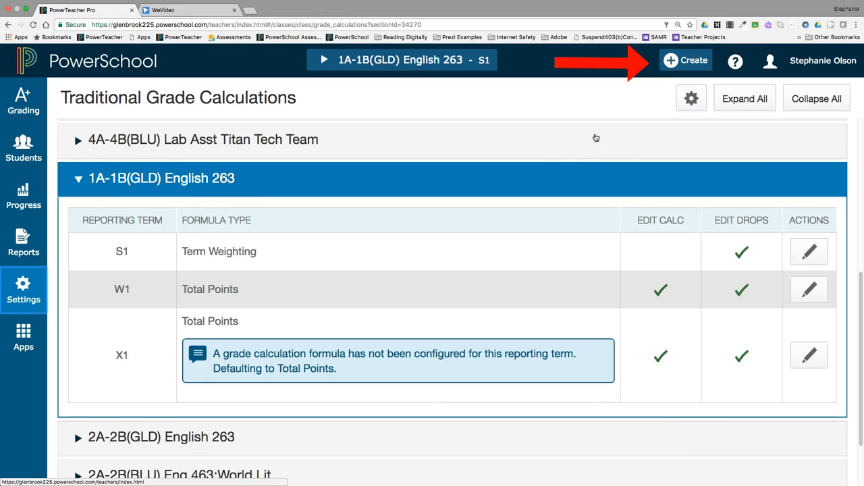
- Start a new grade category from the Create menu
{"action": "left_click", "coordinate": [686, 60]}
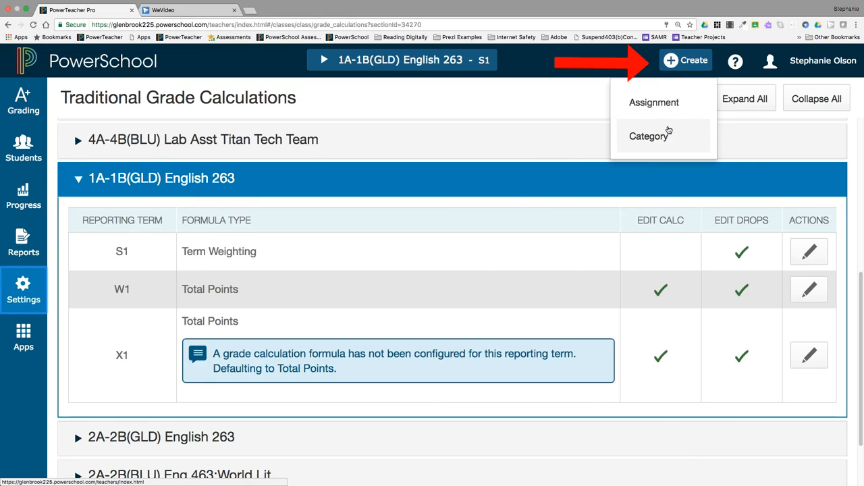
{"action": "left_click", "coordinate": [648, 135]}
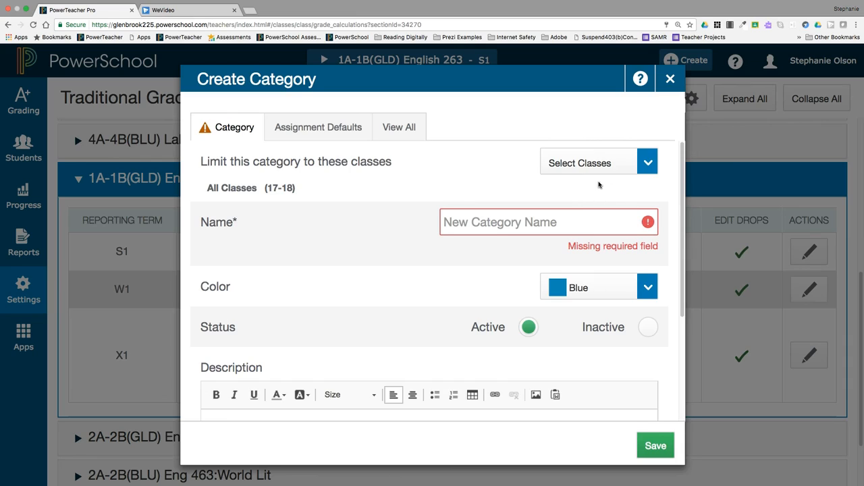
- Name the category Homework, limit it to the two EB(GLD-BLU) Lab Asst classes, and colour it Teal
{"action": "left_click", "coordinate": [646, 162]}
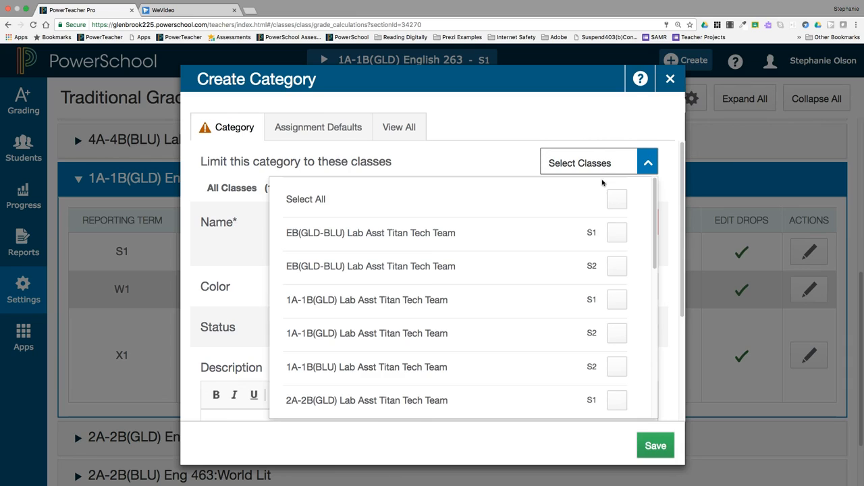
{"action": "mouse_move", "coordinate": [616, 233]}
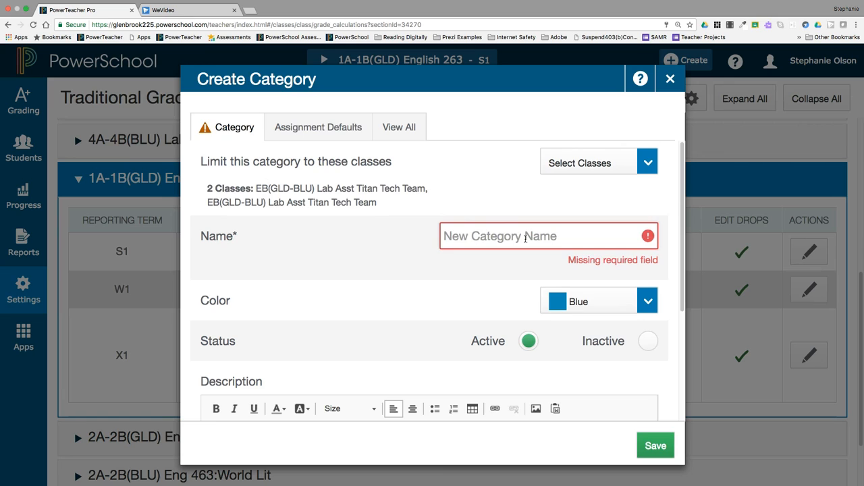
{"action": "type", "text": "Homework"}
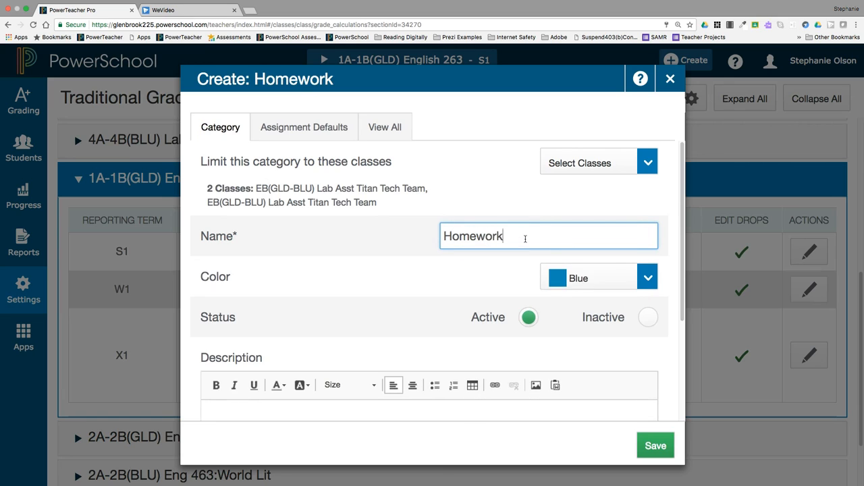
{"action": "left_click", "coordinate": [645, 277]}
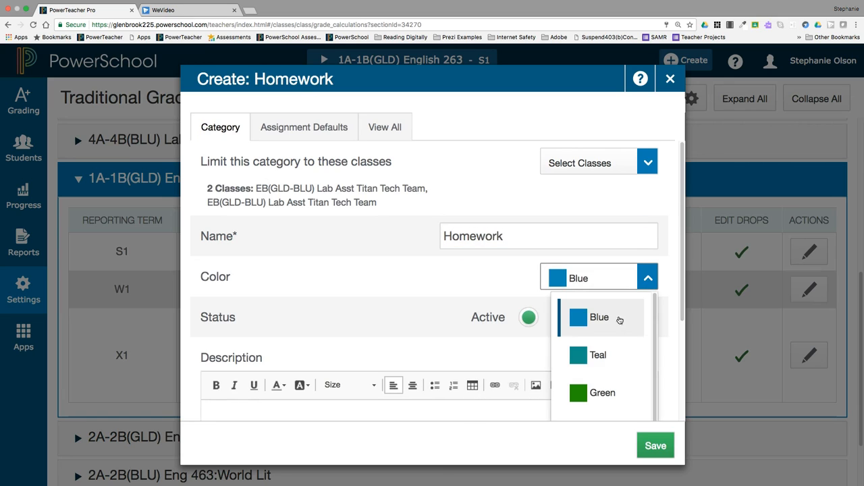
{"action": "left_click", "coordinate": [598, 355]}
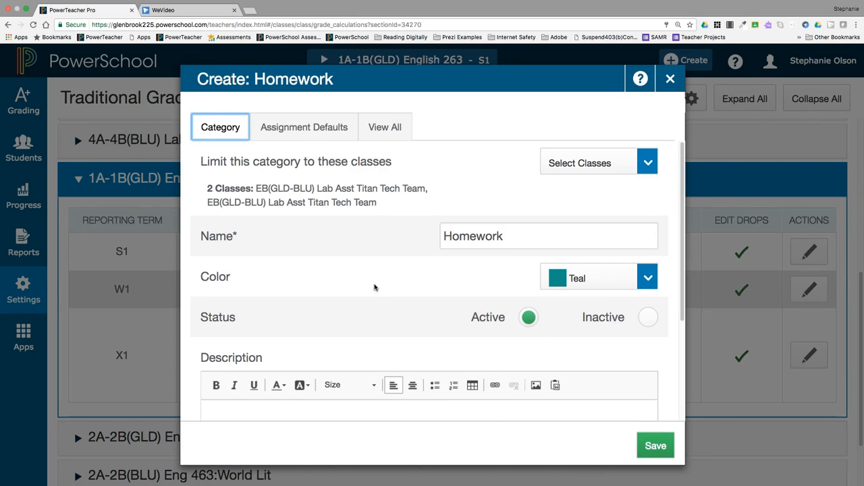
- Set Homework's assignment defaults to Points scoring with 10 score entry points
{"action": "left_click", "coordinate": [304, 127]}
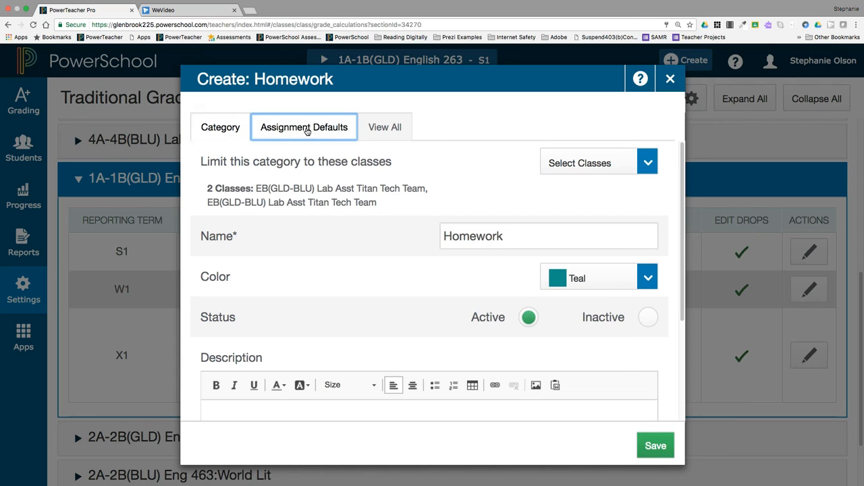
{"action": "left_click", "coordinate": [304, 127]}
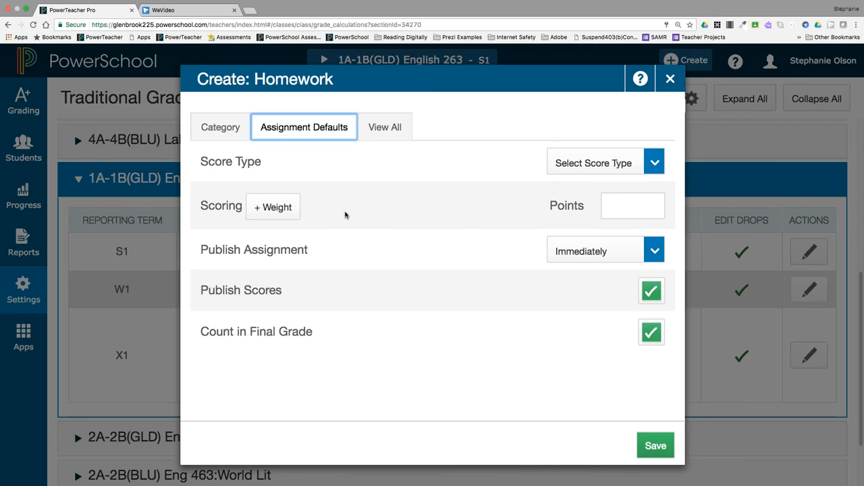
{"action": "left_click", "coordinate": [653, 162]}
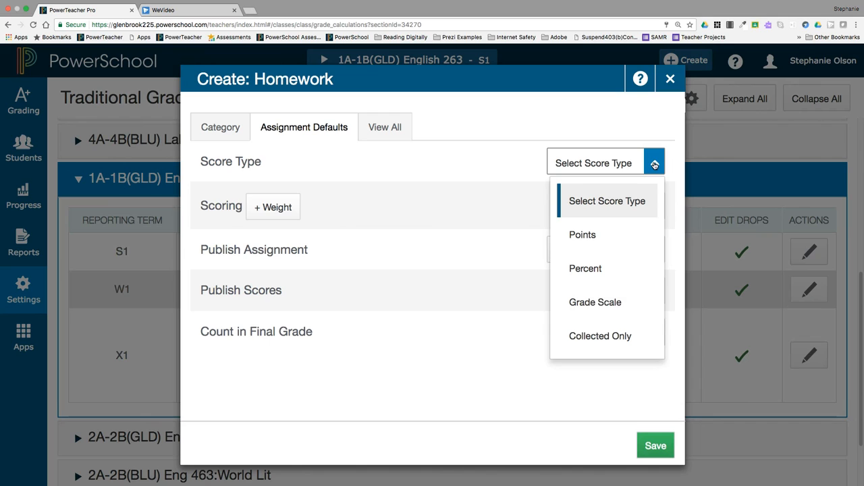
{"action": "left_click", "coordinate": [582, 235]}
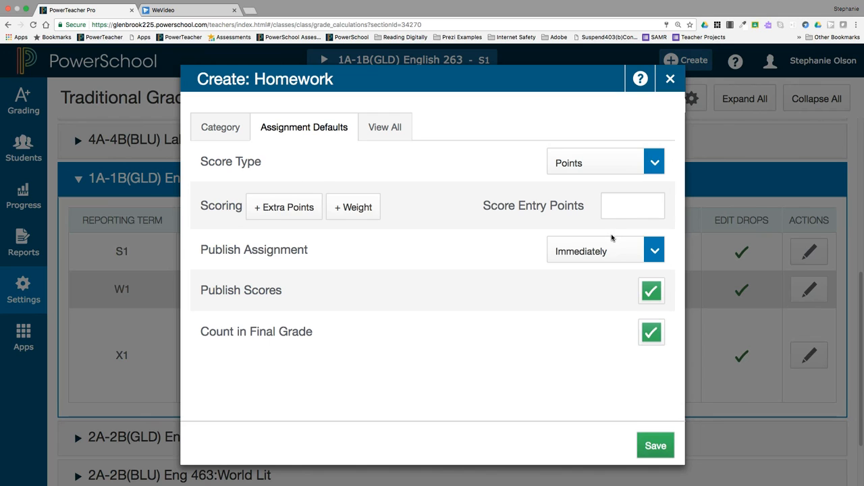
{"action": "left_click", "coordinate": [632, 205]}
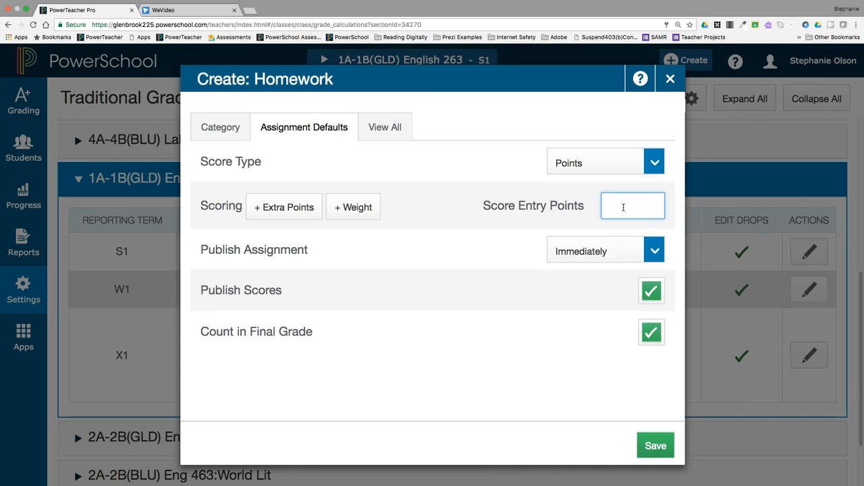
{"action": "type", "text": "10"}
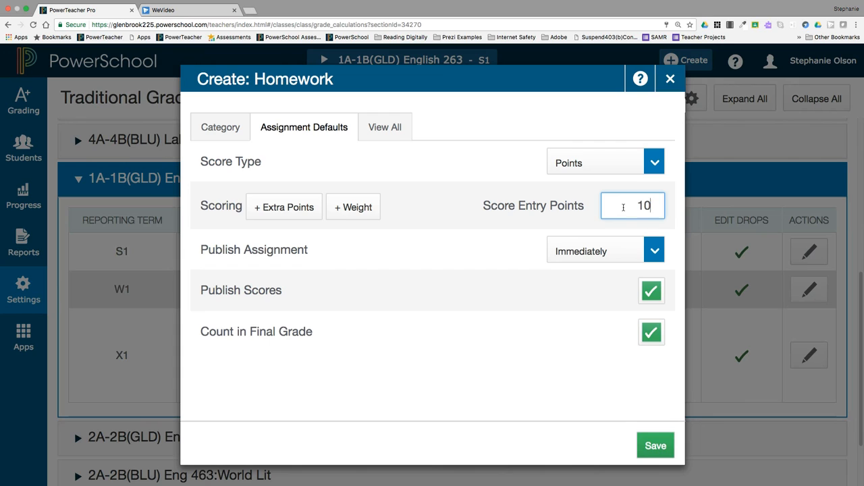
{"action": "mouse_move", "coordinate": [613, 309]}
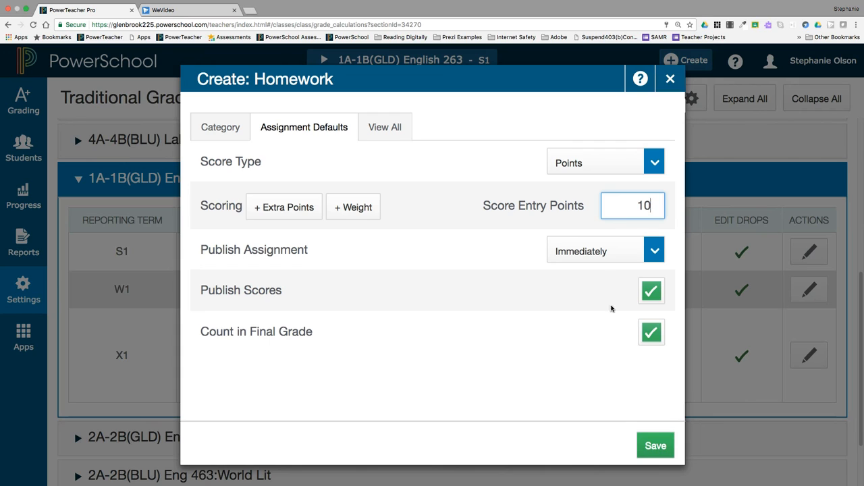
{"action": "mouse_move", "coordinate": [636, 325]}
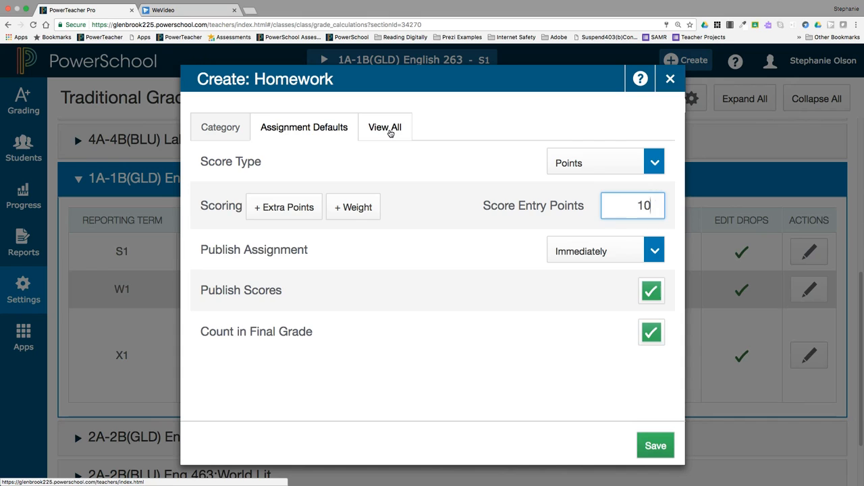
- Review the View All categories list and save the new Homework category
{"action": "left_click", "coordinate": [385, 127]}
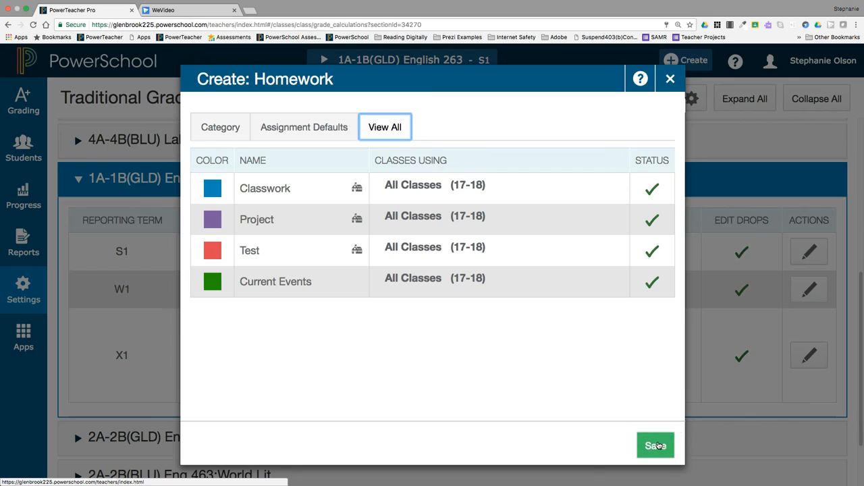
{"action": "left_click", "coordinate": [653, 446]}
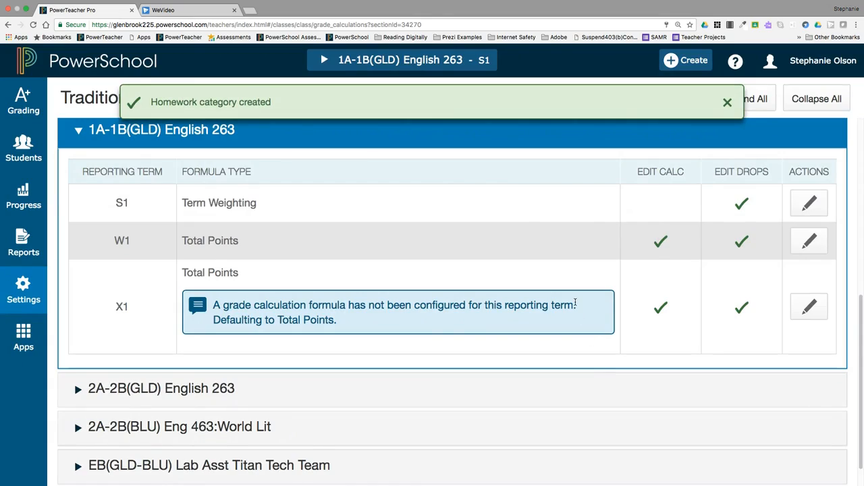
{"action": "left_click", "coordinate": [727, 103]}
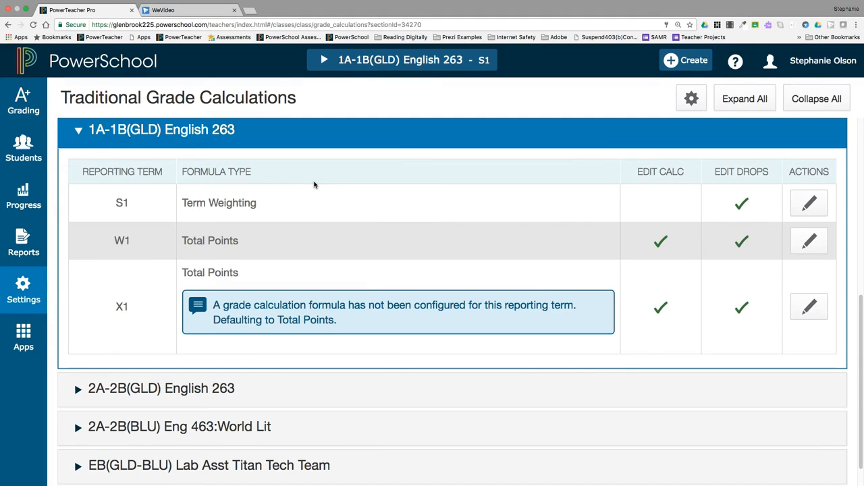
{"action": "mouse_move", "coordinate": [23, 291]}
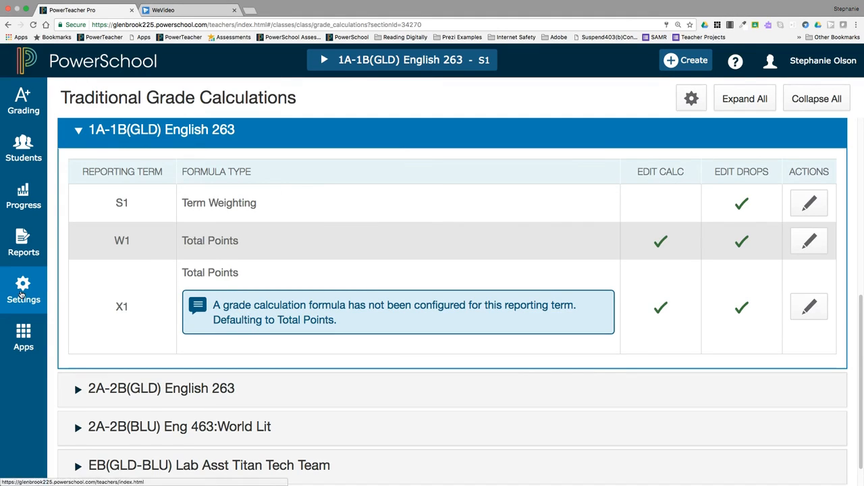
{"action": "left_click", "coordinate": [23, 291]}
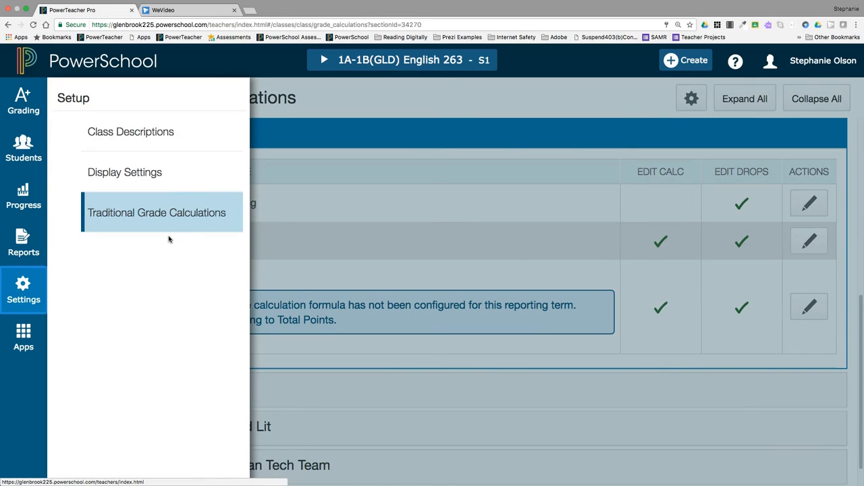
{"action": "left_click", "coordinate": [156, 213]}
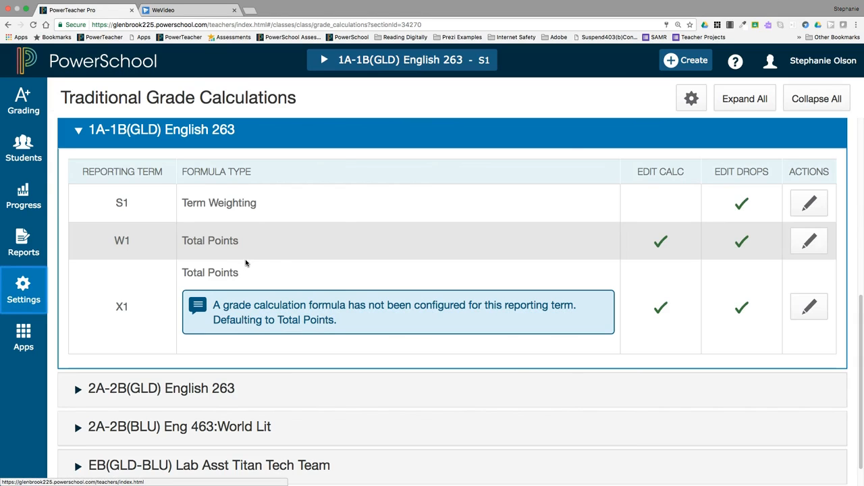
{"action": "mouse_move", "coordinate": [282, 265]}
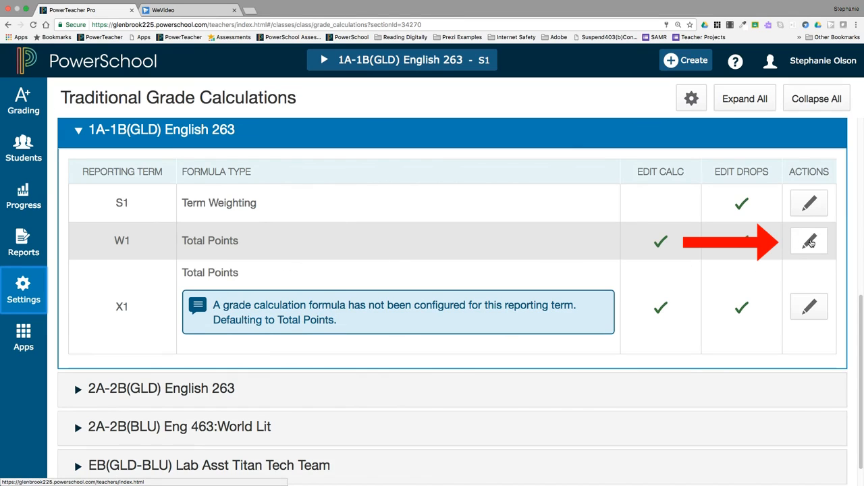
- Make English 263's W1 a category weighting with Project weighted 30
{"action": "left_click", "coordinate": [809, 241]}
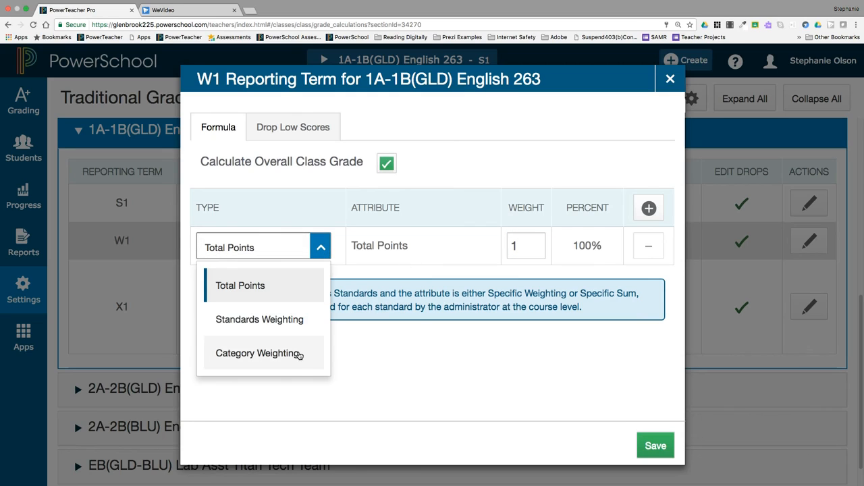
{"action": "left_click", "coordinate": [258, 353]}
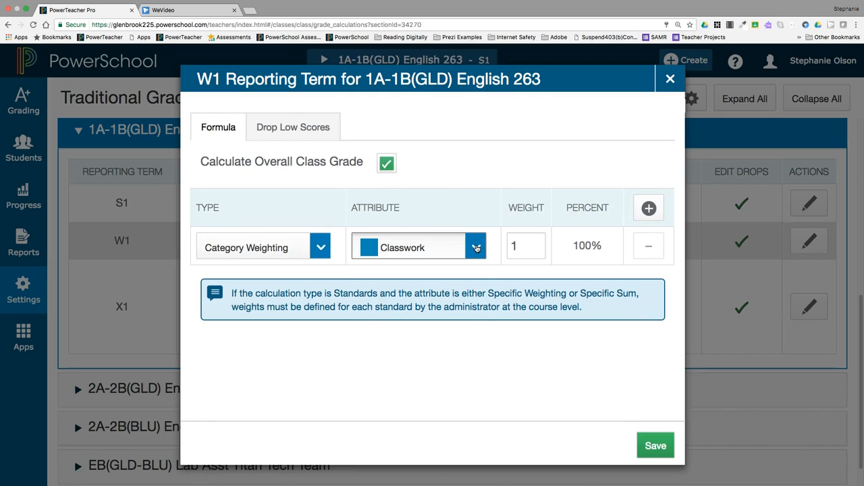
{"action": "left_click", "coordinate": [475, 246]}
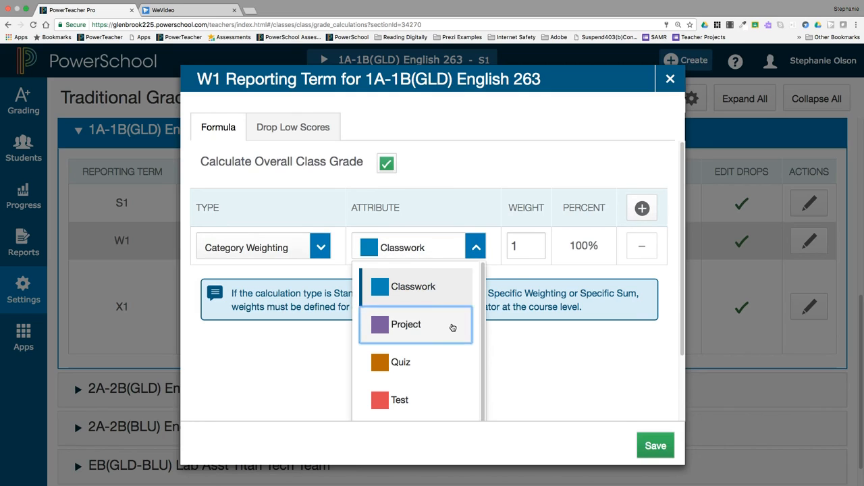
{"action": "left_click", "coordinate": [405, 324]}
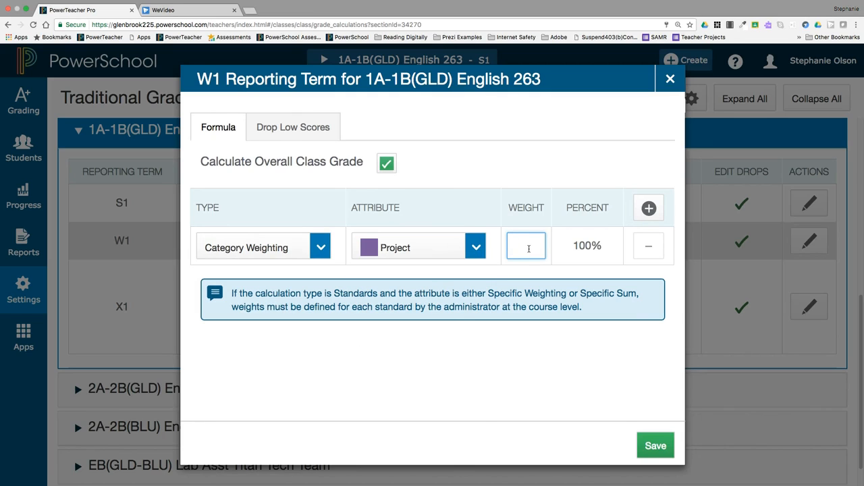
{"action": "type", "text": "30"}
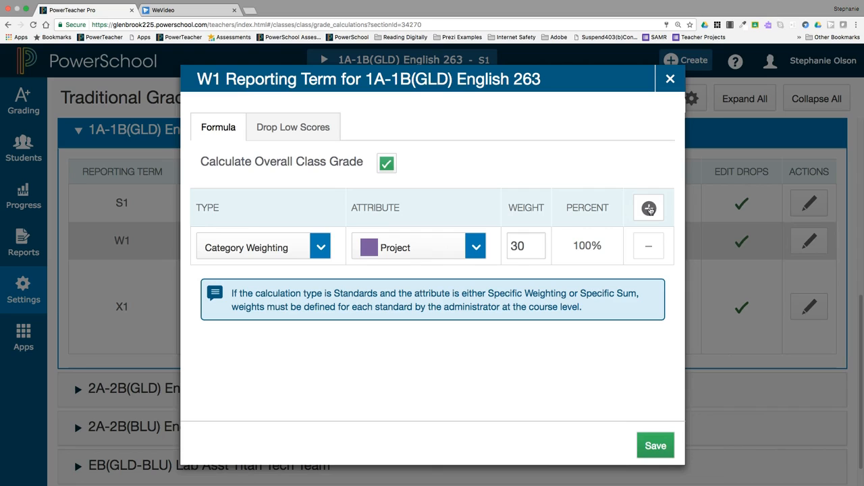
- Add a second category-weighting row for Quiz with weight 10
{"action": "left_click", "coordinate": [648, 208]}
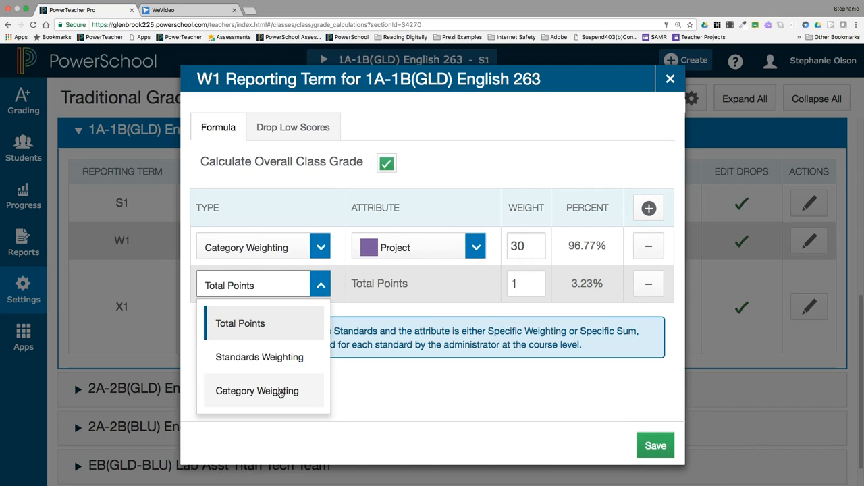
{"action": "left_click", "coordinate": [256, 391]}
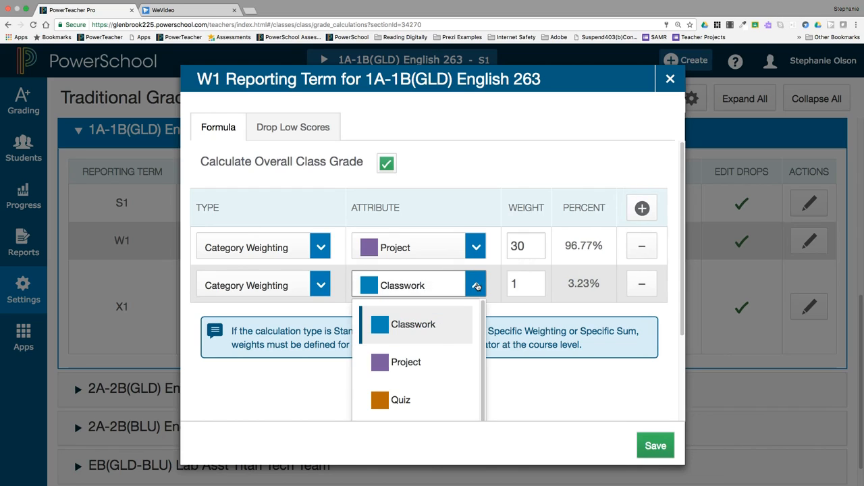
{"action": "left_click", "coordinate": [400, 400]}
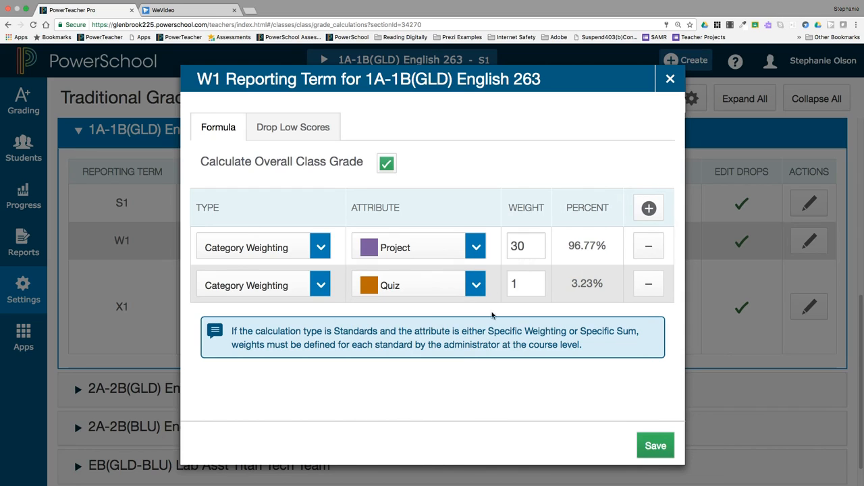
{"action": "type", "text": "0"}
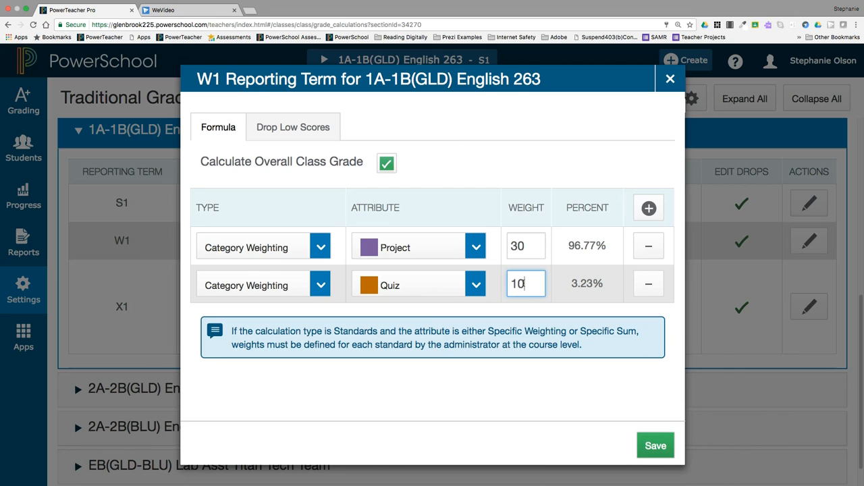
{"action": "mouse_move", "coordinate": [506, 348]}
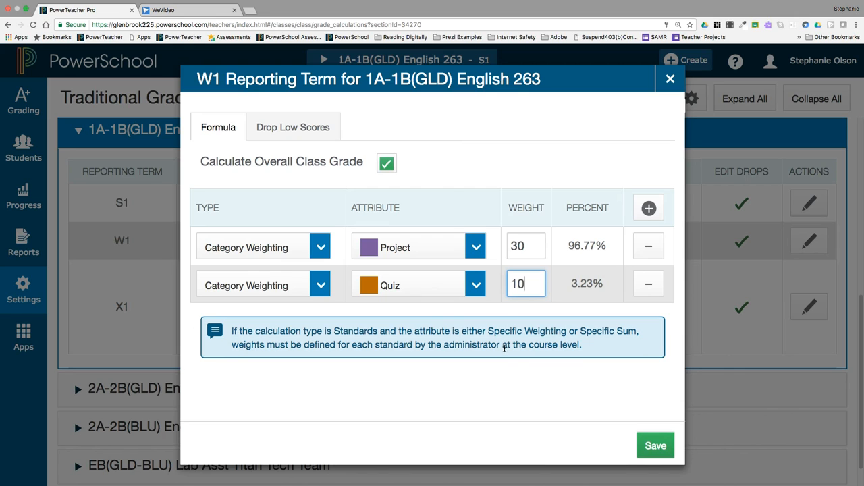
- Save the W1 weighting and reload Traditional Grade Calculations from Settings
{"action": "left_click", "coordinate": [654, 446]}
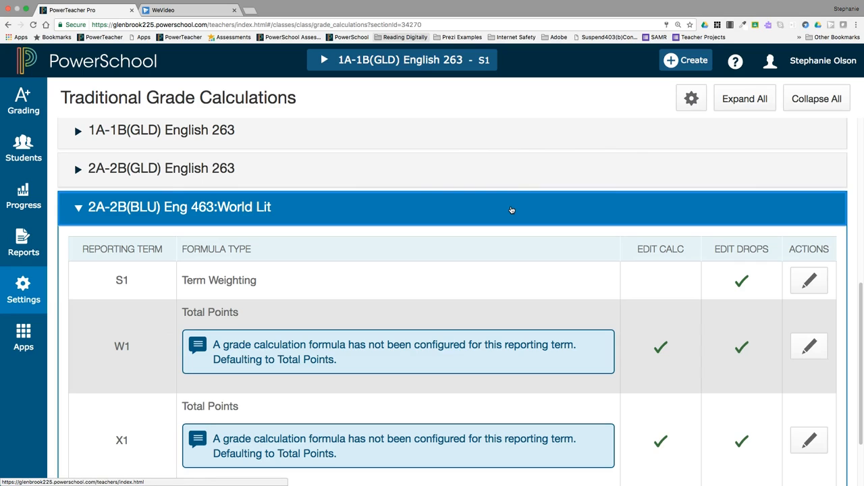
{"action": "mouse_move", "coordinate": [400, 249]}
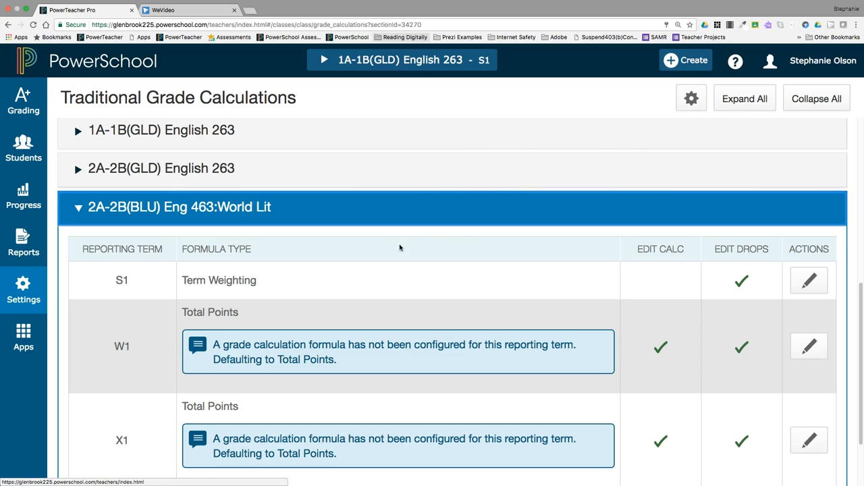
{"action": "left_click", "coordinate": [22, 291]}
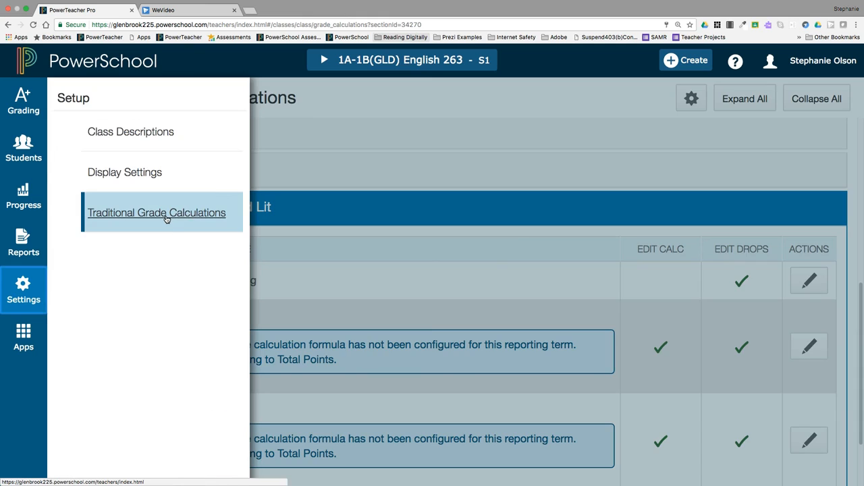
{"action": "left_click", "coordinate": [157, 212]}
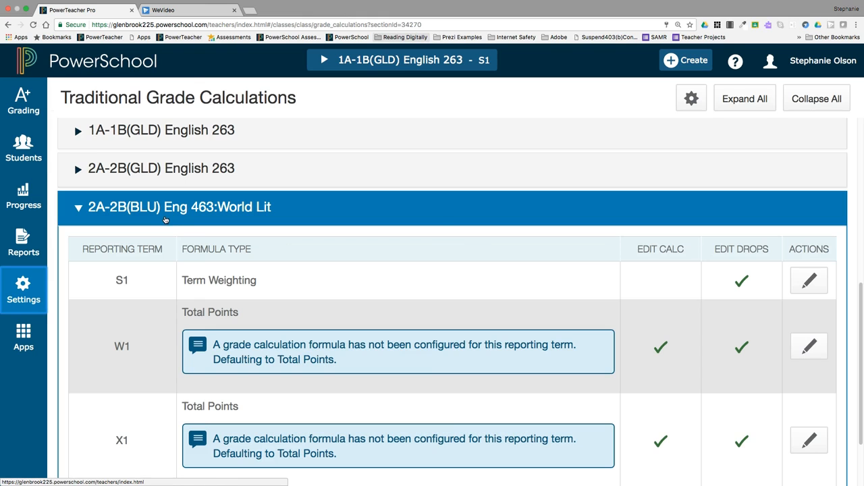
- Start copying traditional grade calculations to another class from the gear options
{"action": "left_click", "coordinate": [691, 99]}
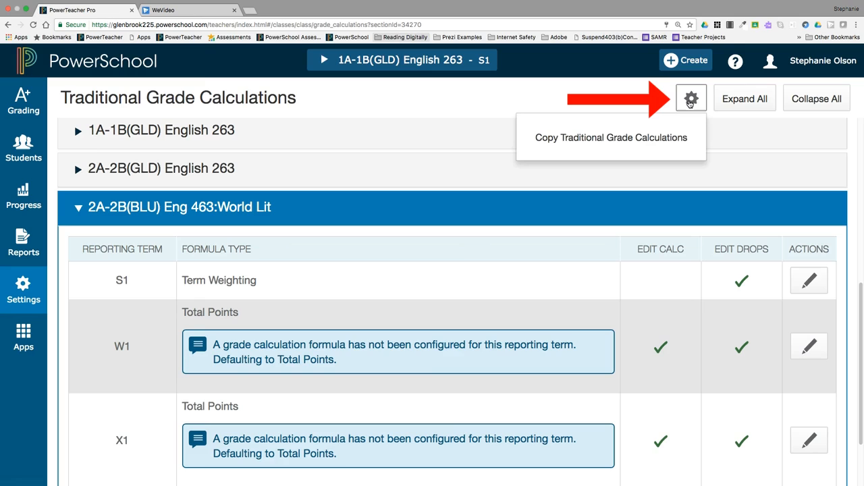
{"action": "mouse_move", "coordinate": [610, 138]}
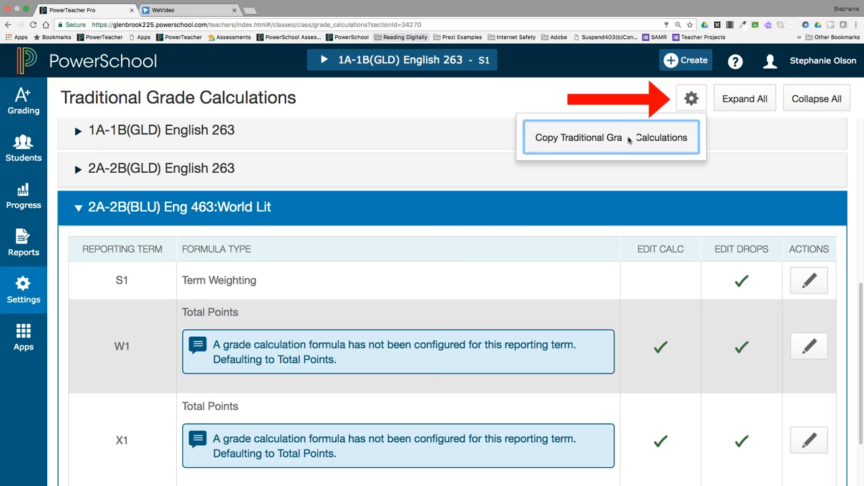
{"action": "left_click", "coordinate": [610, 138]}
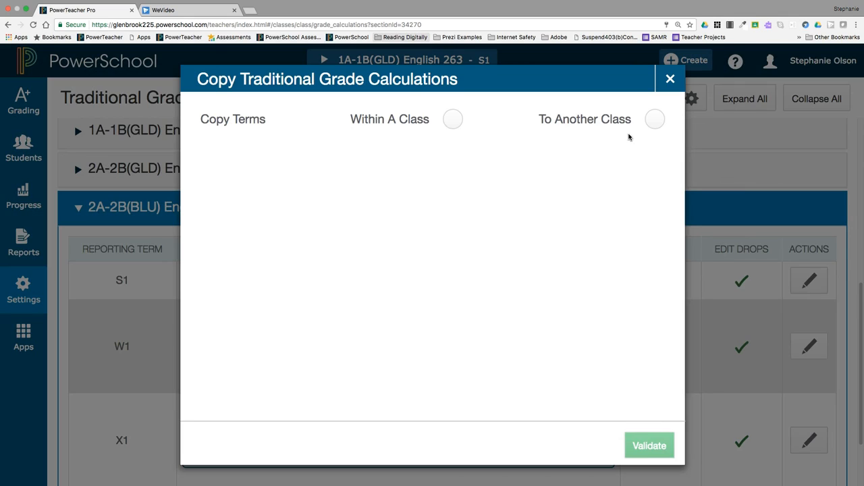
{"action": "mouse_move", "coordinate": [656, 133]}
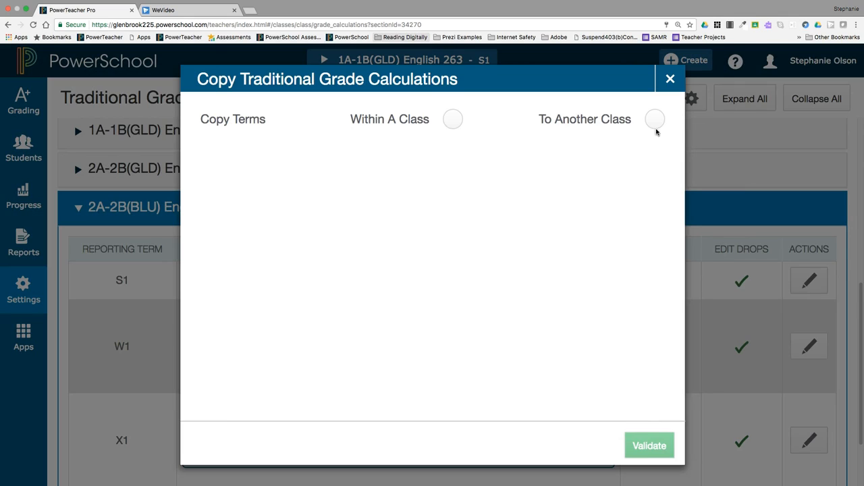
{"action": "left_click", "coordinate": [653, 119]}
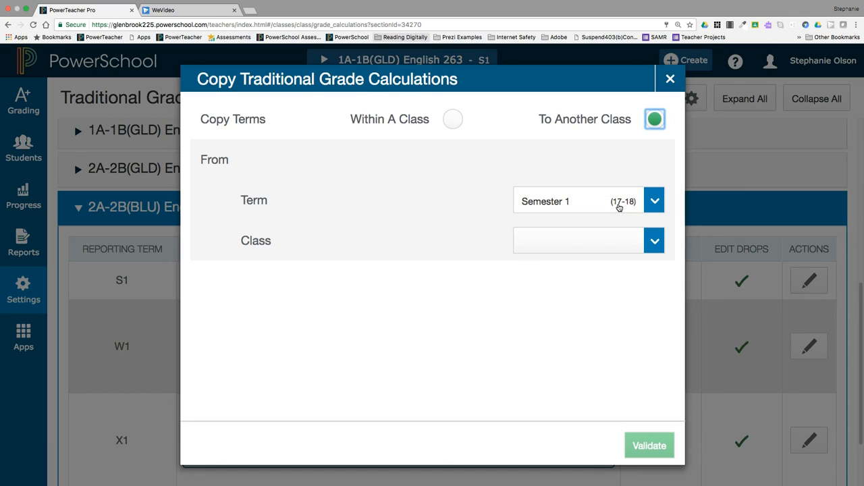
- Use Semester 1 as source and destination terms and include Eng 463: World Lit as a target
{"action": "left_click", "coordinate": [654, 199]}
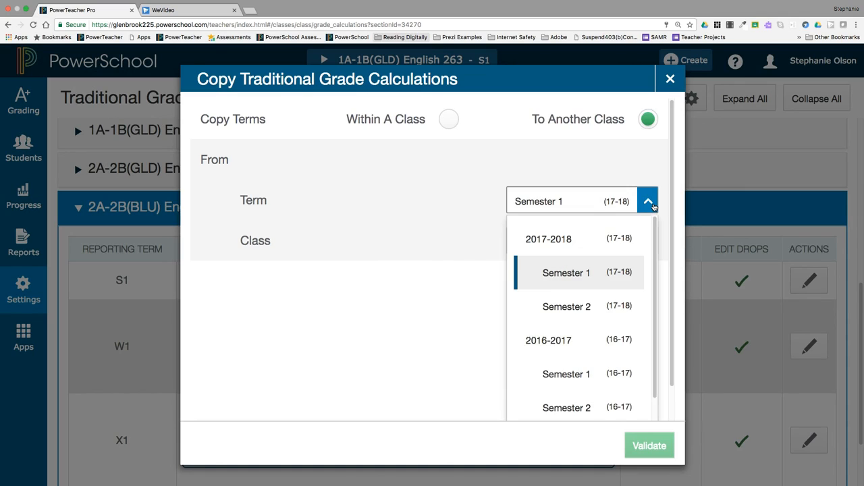
{"action": "left_click", "coordinate": [567, 273]}
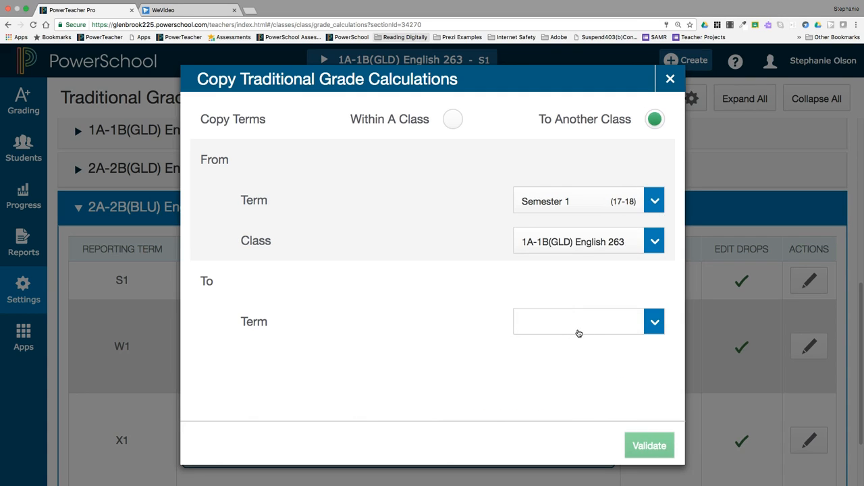
{"action": "left_click", "coordinate": [654, 321]}
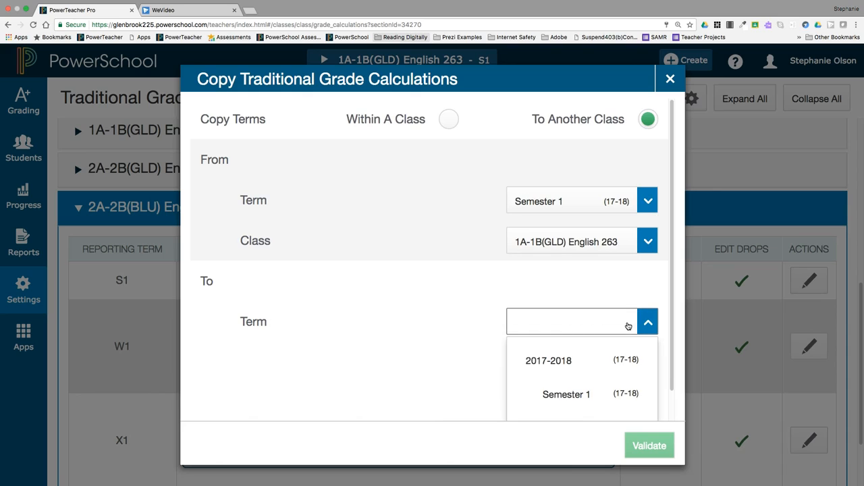
{"action": "left_click", "coordinate": [567, 395]}
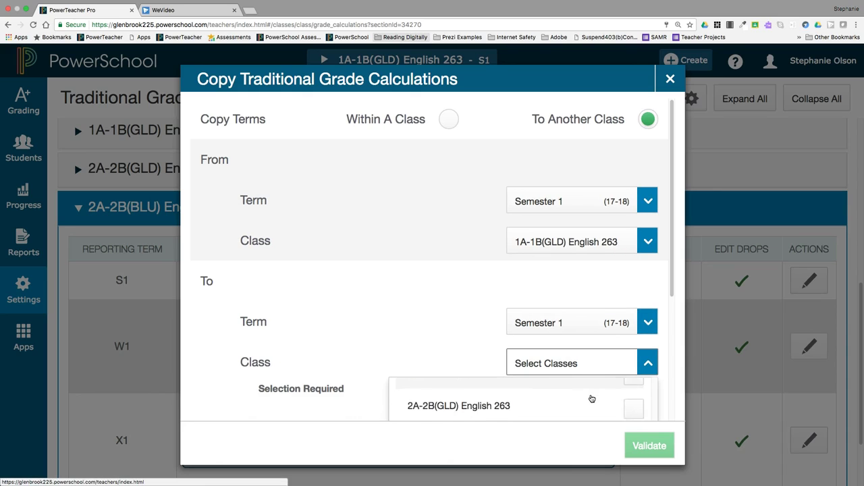
{"action": "scroll", "scroll_direction": "down", "scroll_amount": 3}
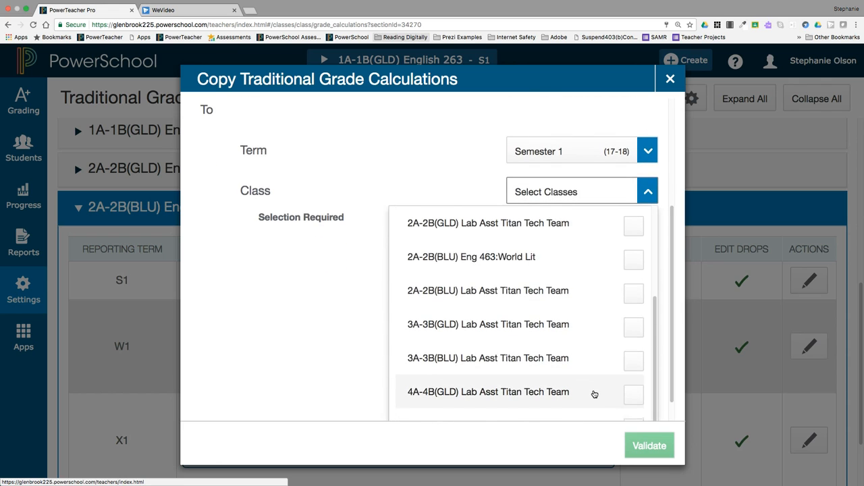
{"action": "left_click", "coordinate": [632, 242]}
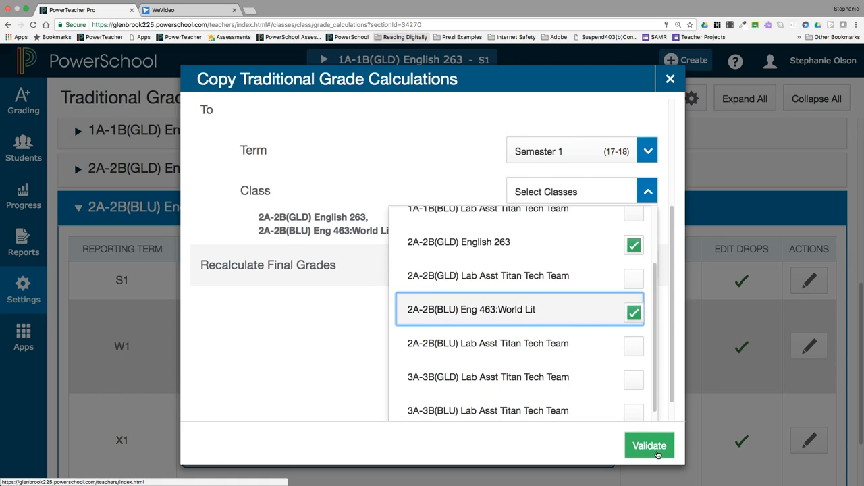
- Validate the copy settings to preview which calculations will copy to both classes
{"action": "left_click", "coordinate": [648, 446]}
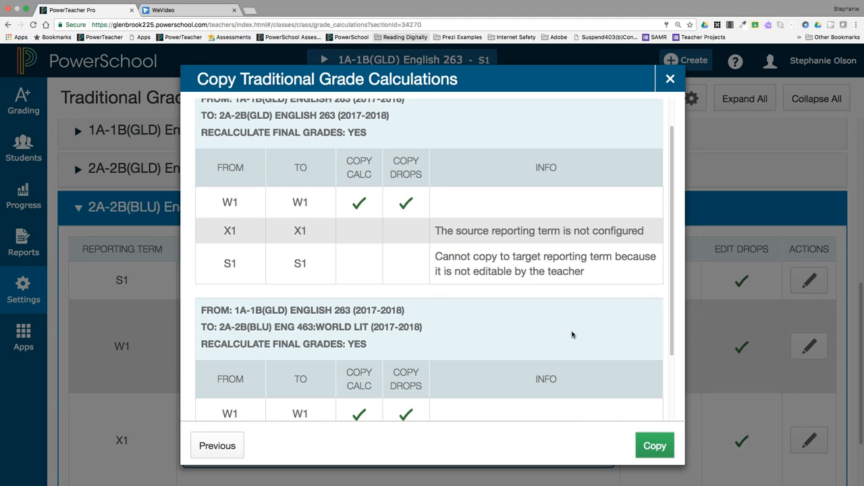
{"action": "mouse_move", "coordinate": [578, 284]}
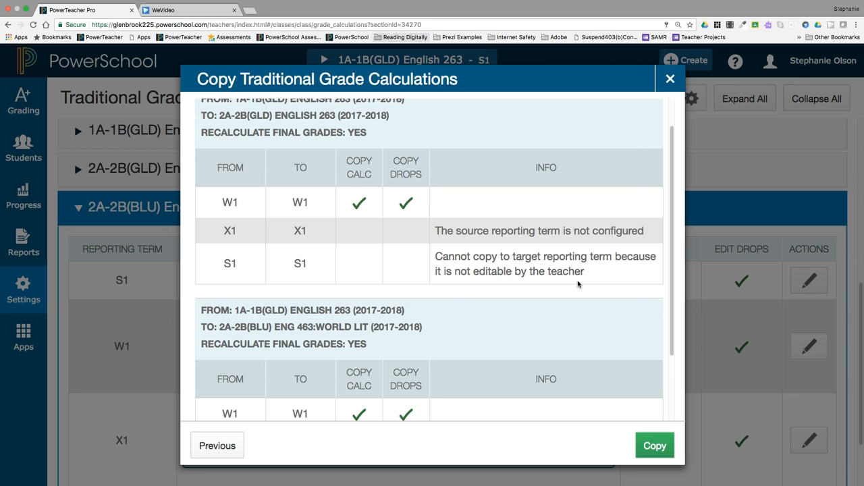